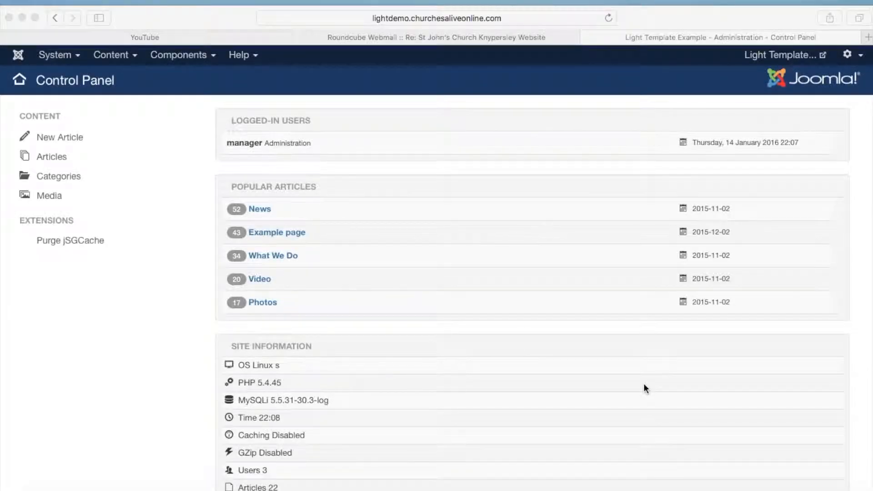
mouse_move(100, 15)
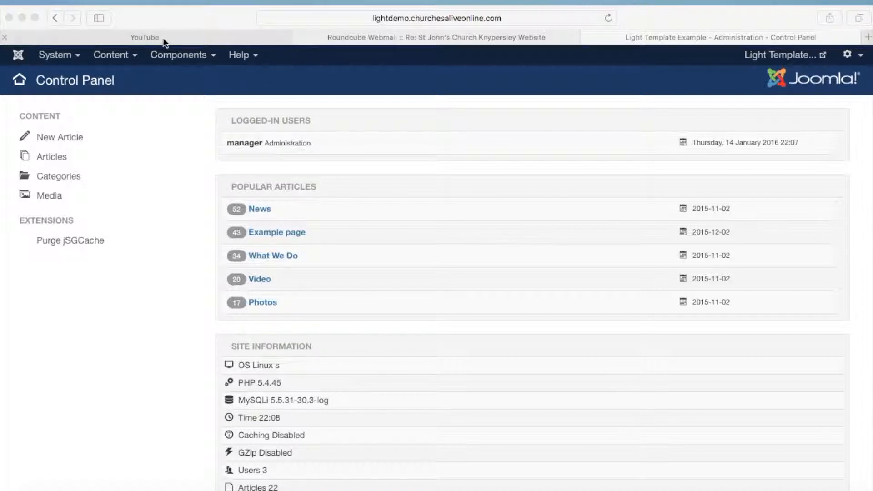
mouse_move(189, 62)
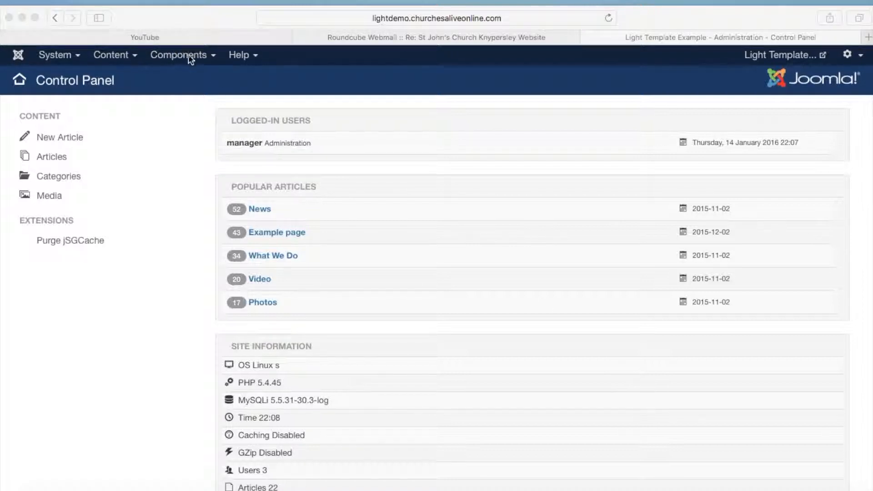
Show the Components menu with iCagenda's control panel, categories and events entries
click(178, 55)
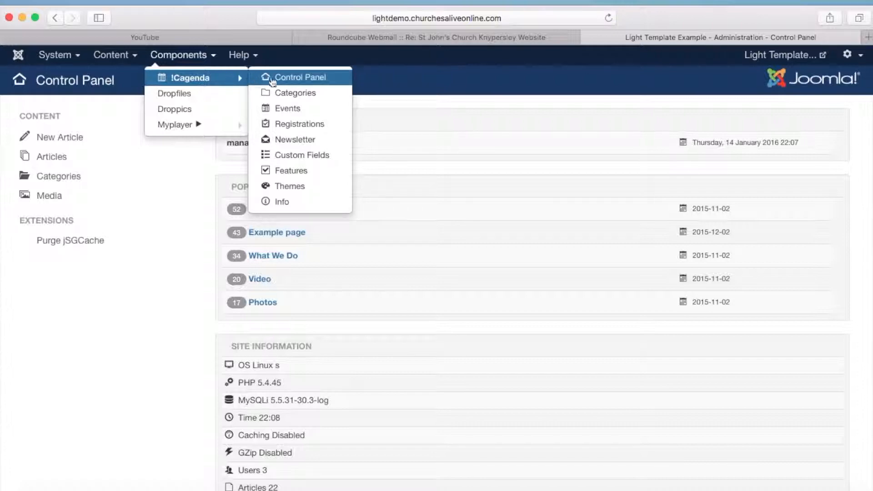
mouse_move(302, 108)
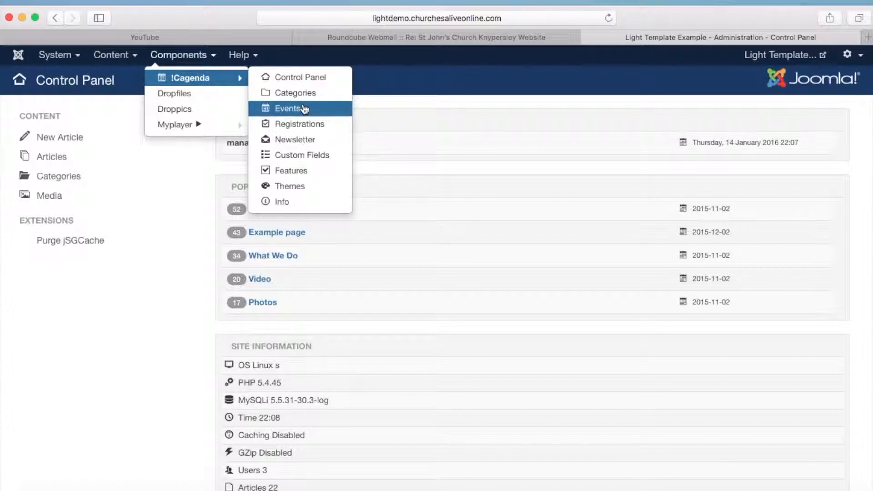
mouse_move(308, 110)
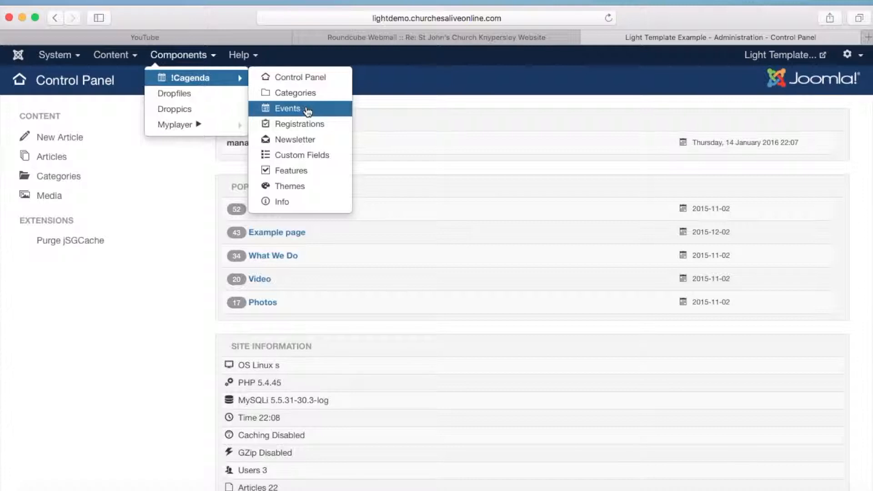
mouse_move(310, 80)
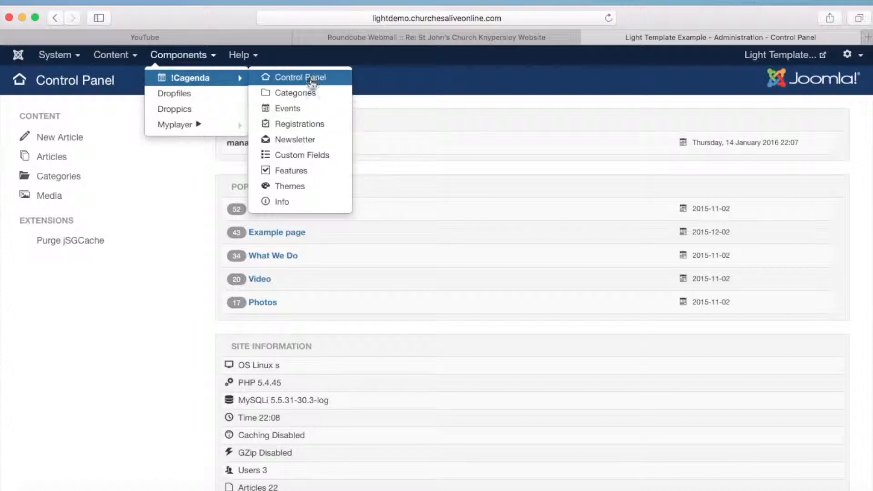
mouse_move(310, 113)
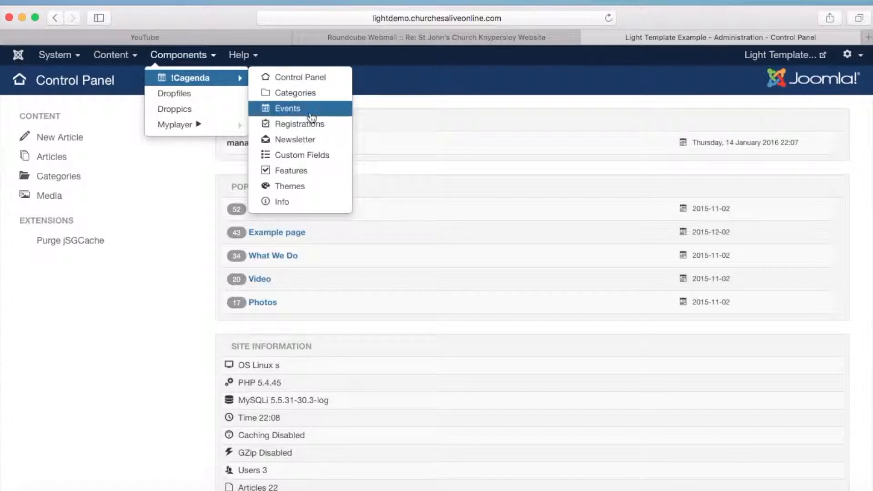
From the iCagenda events list, begin a blank new event
click(287, 108)
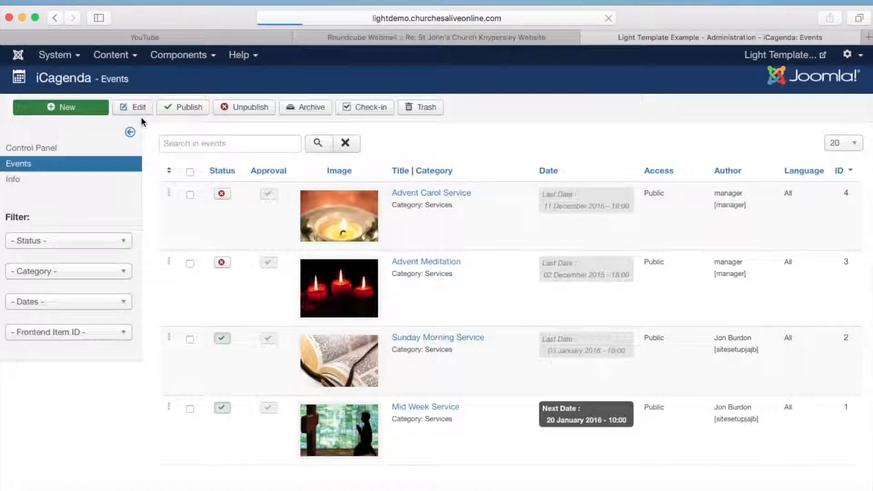
click(60, 107)
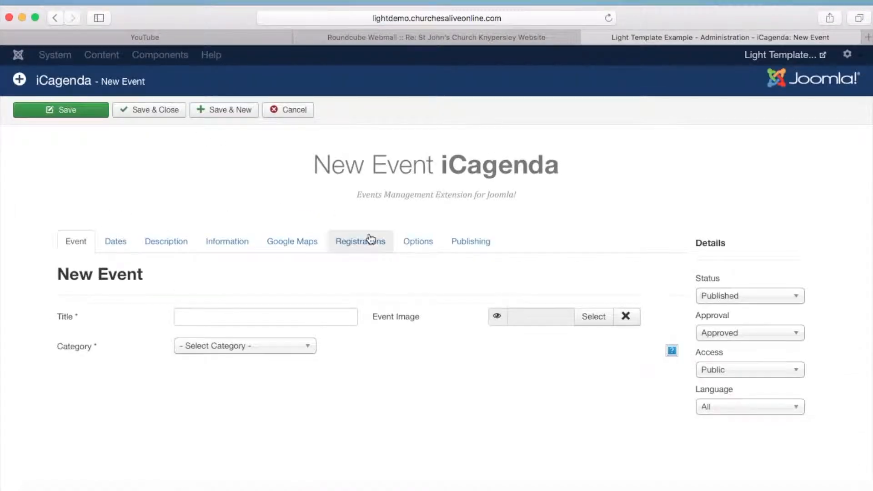
mouse_move(116, 242)
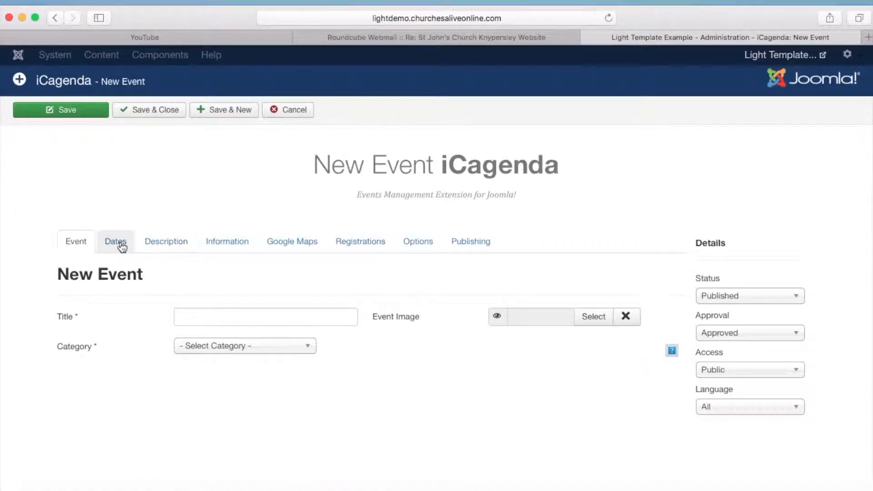
mouse_move(118, 251)
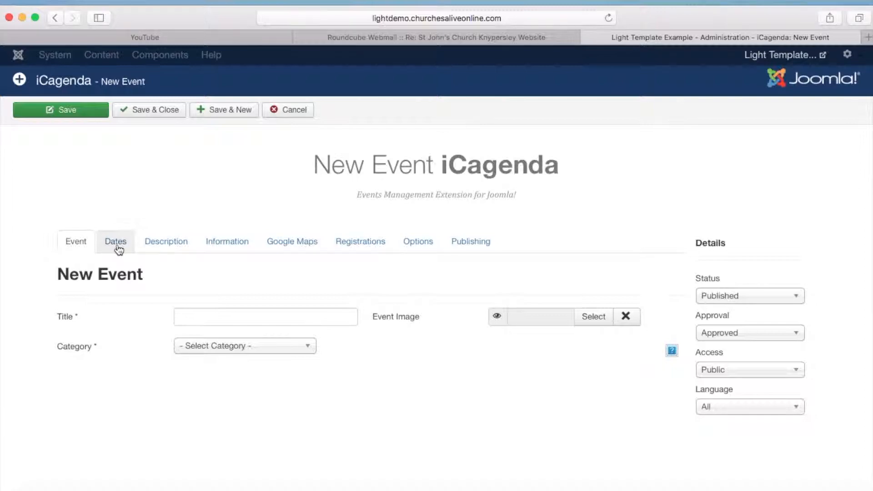
Set the event to repeat Wednesdays with start date 6 January 2016 at 10:00
click(116, 242)
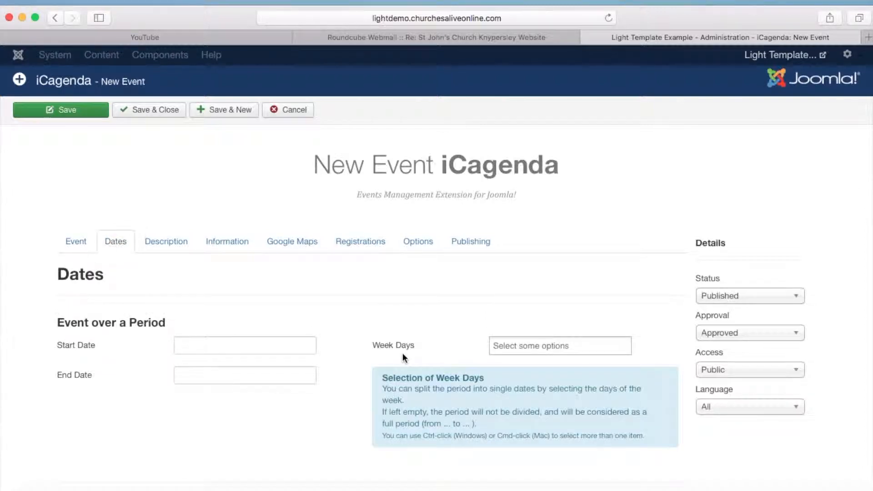
click(560, 346)
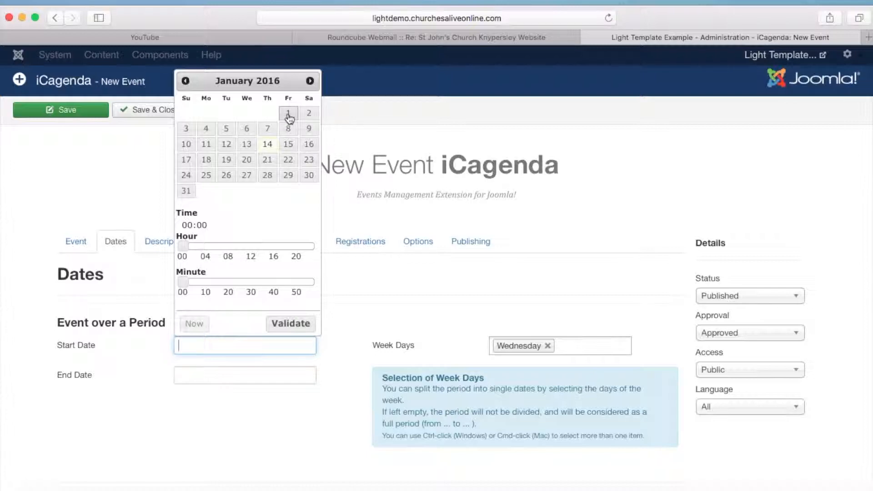
click(289, 113)
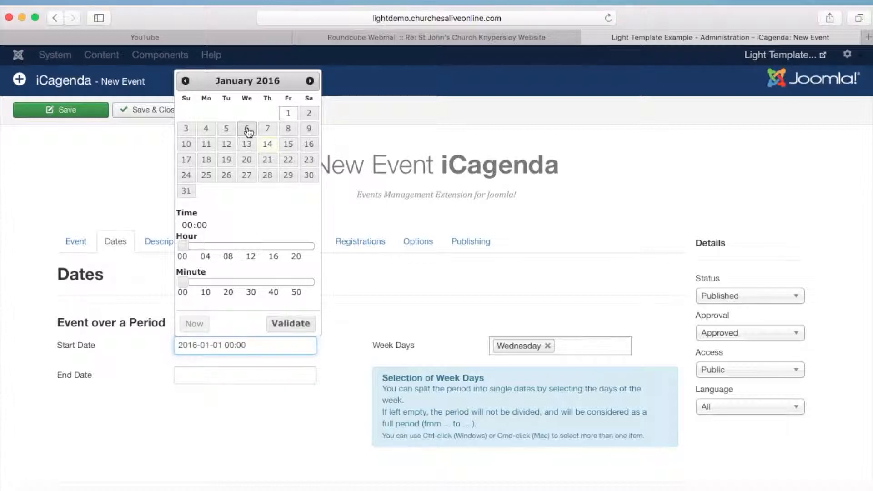
drag(181, 247, 239, 247)
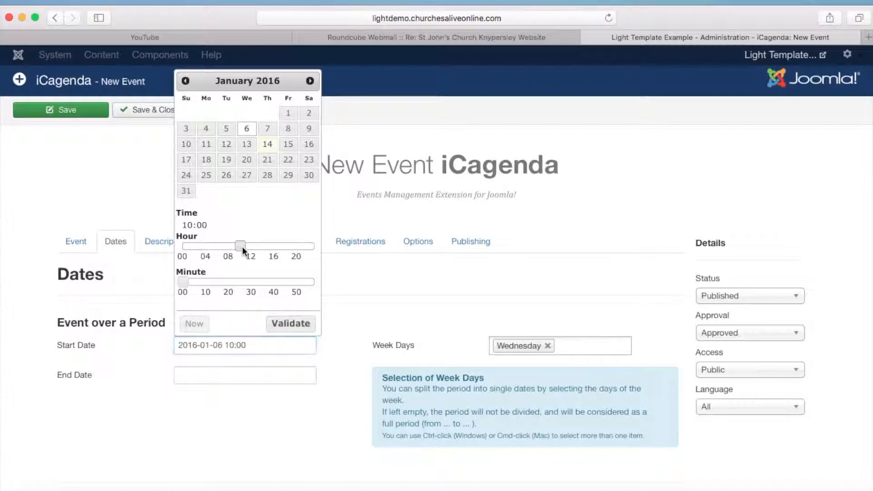
mouse_move(270, 313)
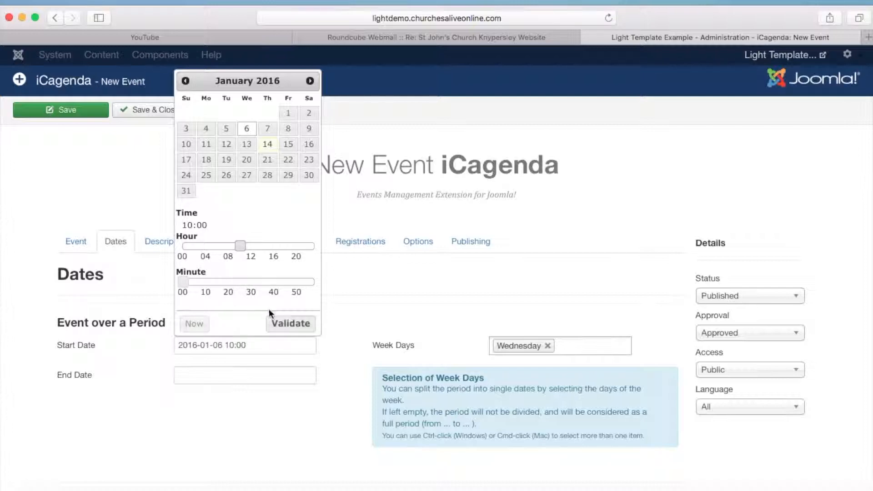
click(291, 324)
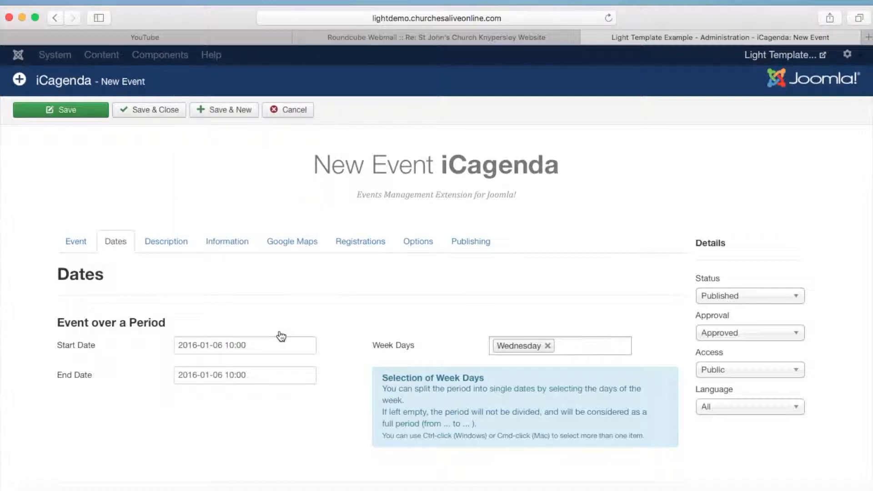
Set the event's end date to 4 January 2017 at 10:00
click(245, 375)
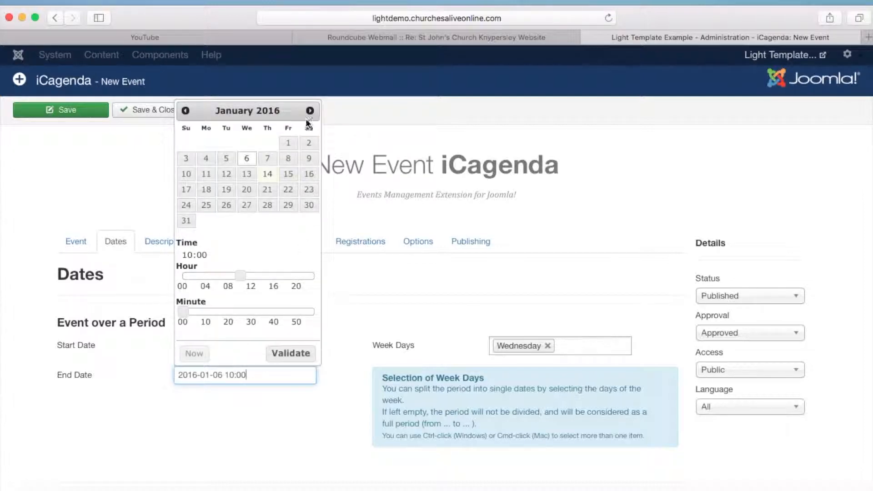
click(309, 111)
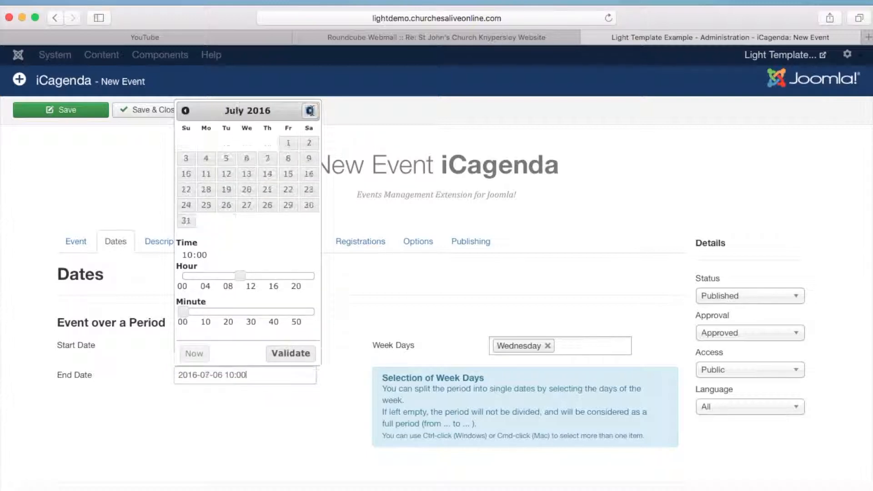
click(310, 110)
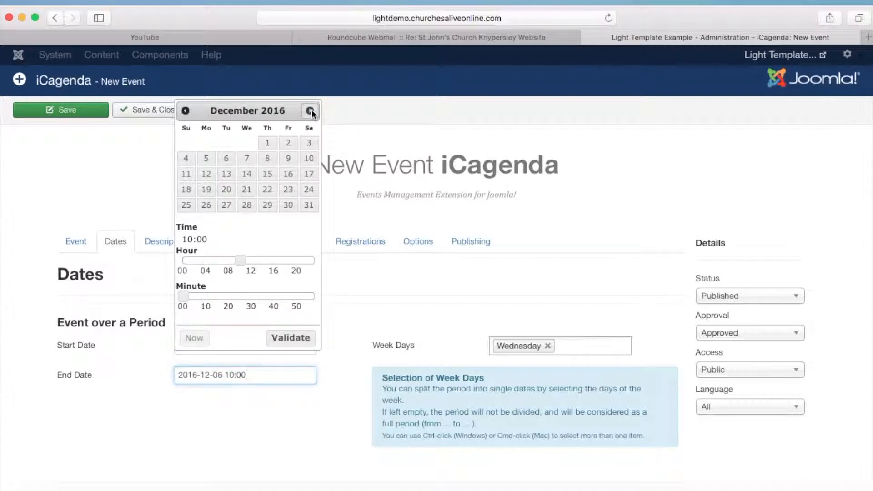
click(309, 111)
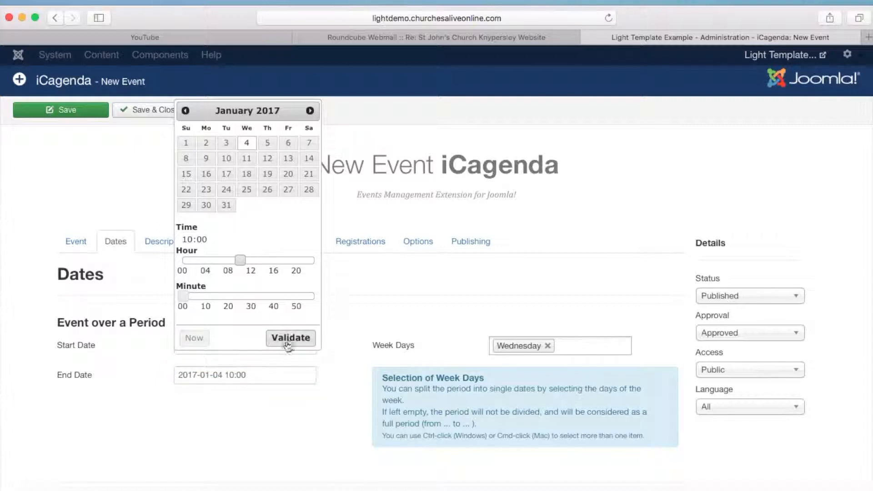
click(290, 338)
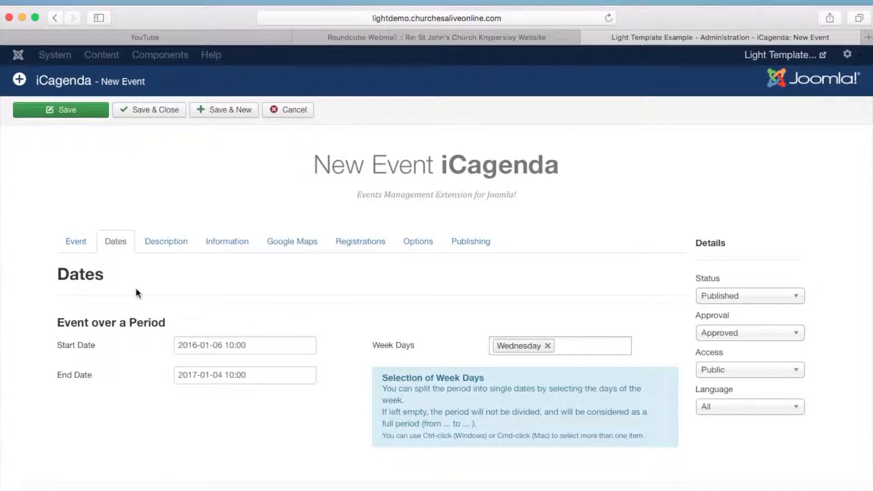
Assign category Services and title the event 'Wednesday Coffee'
click(76, 242)
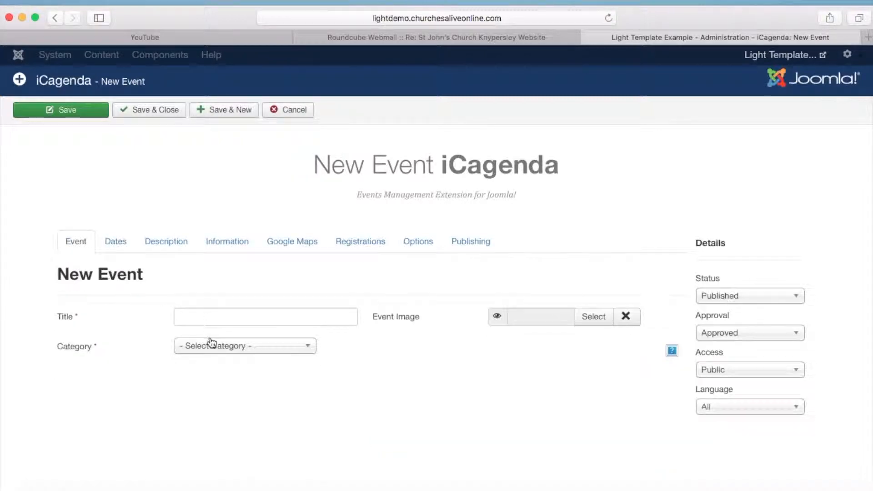
click(245, 345)
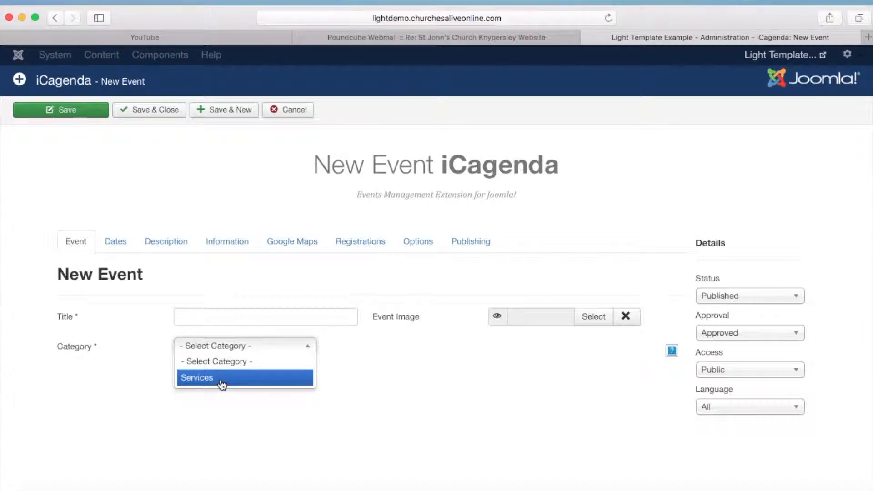
click(196, 377)
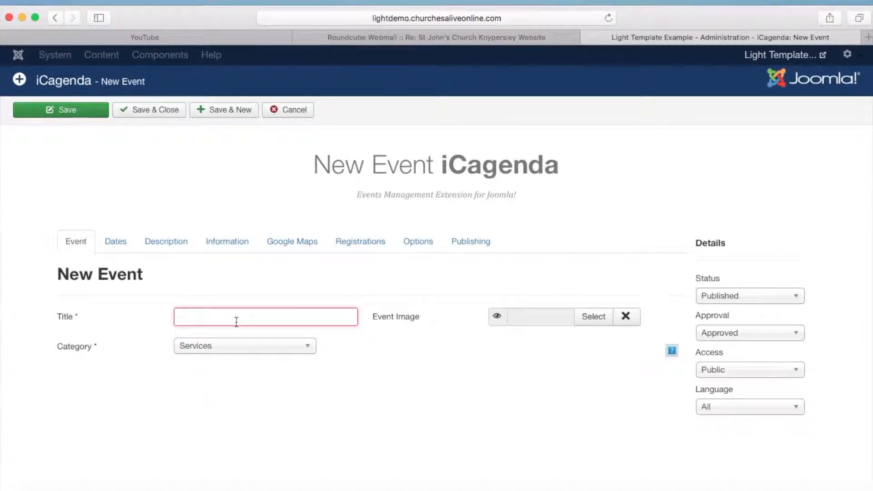
text(Wednesday C)
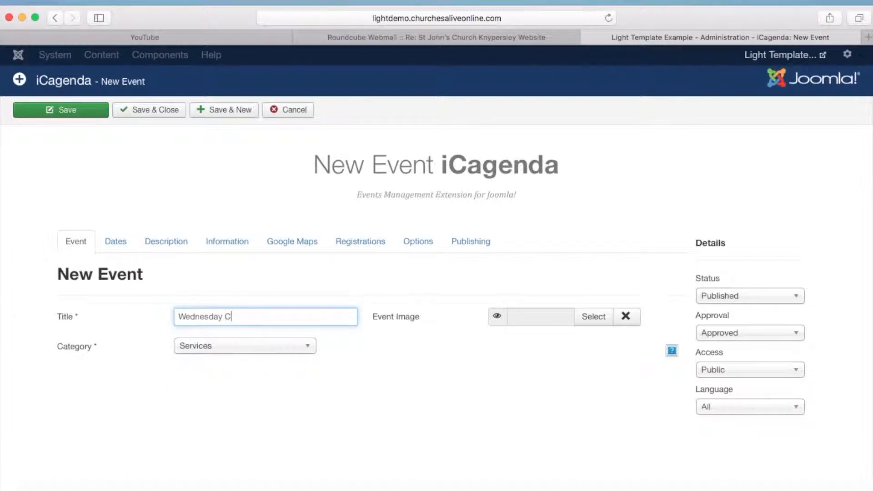
text(offee)
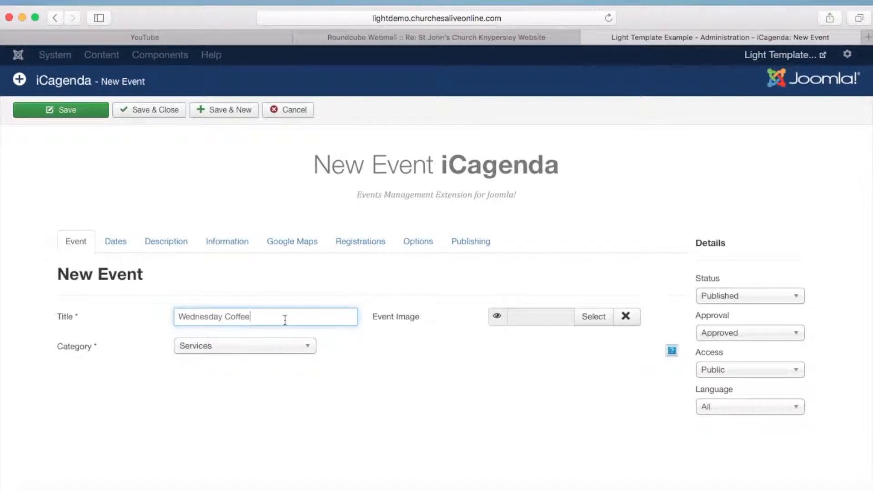
mouse_move(561, 327)
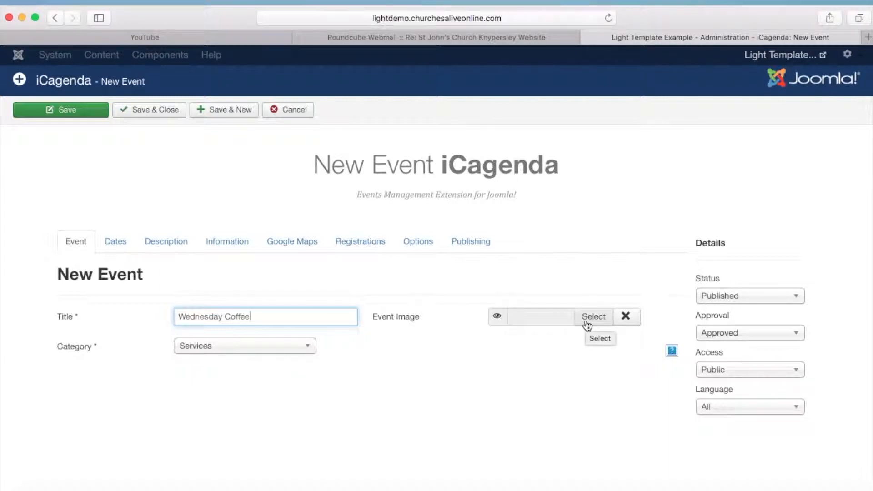
Insert the a-cup-of-coffee picture from the churchpics folder as the event image
click(593, 317)
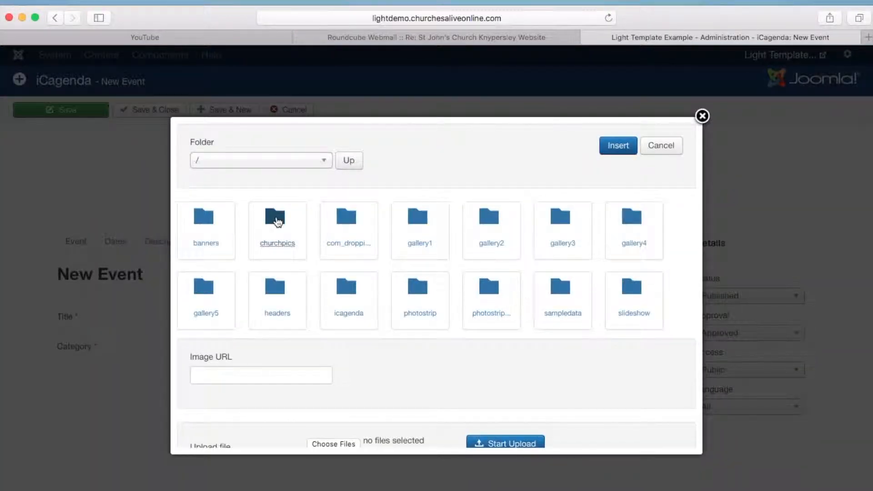
double_click(277, 220)
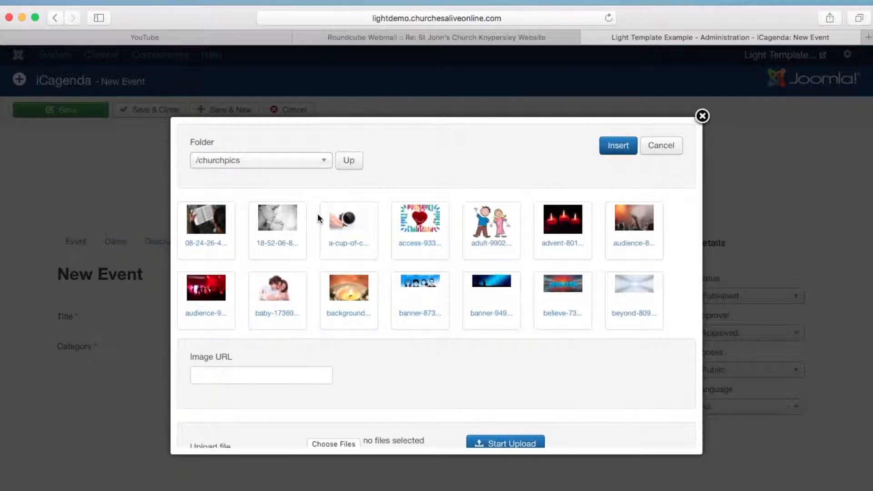
mouse_move(330, 219)
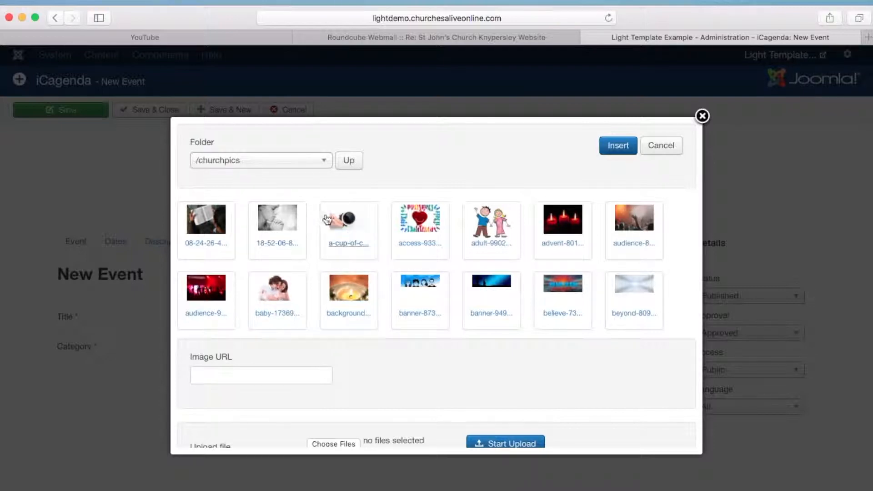
click(349, 219)
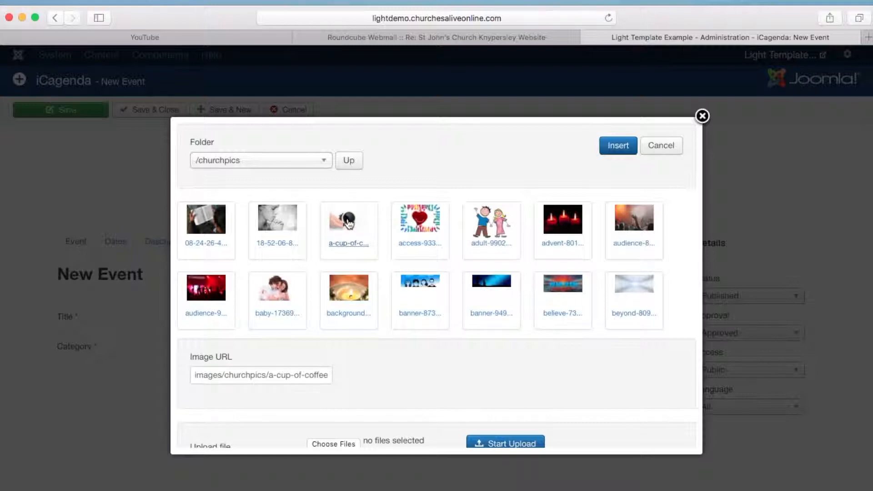
mouse_move(414, 262)
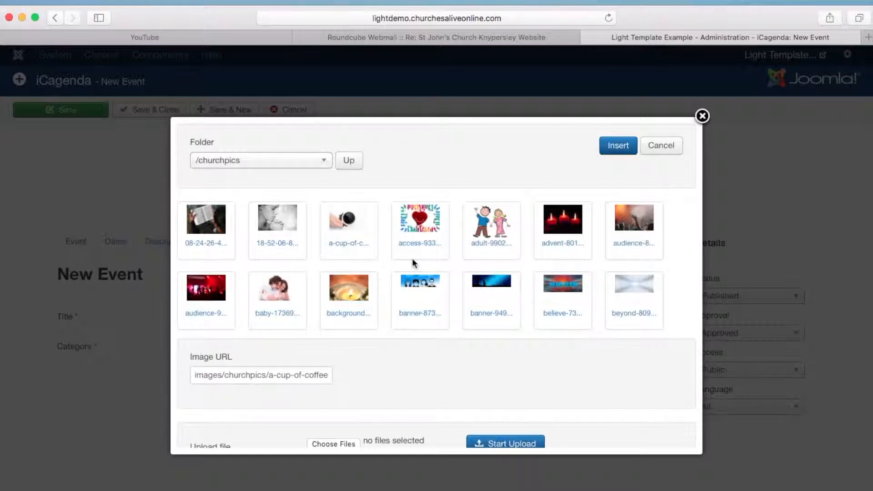
click(618, 145)
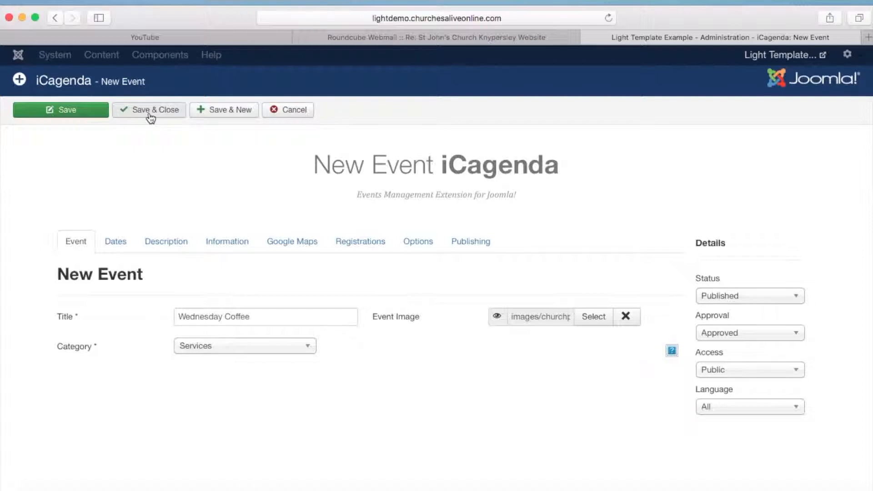
Save and close so Wednesday Coffee appears first in the events list with its image
click(149, 109)
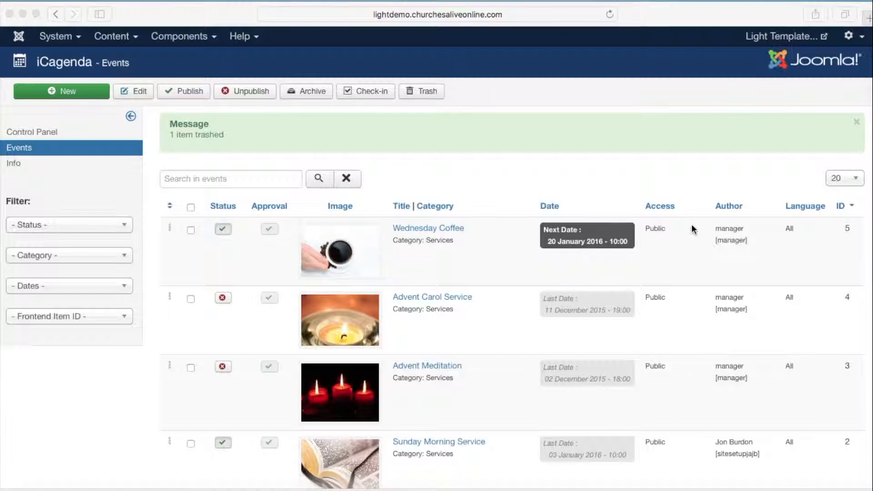
mouse_move(630, 223)
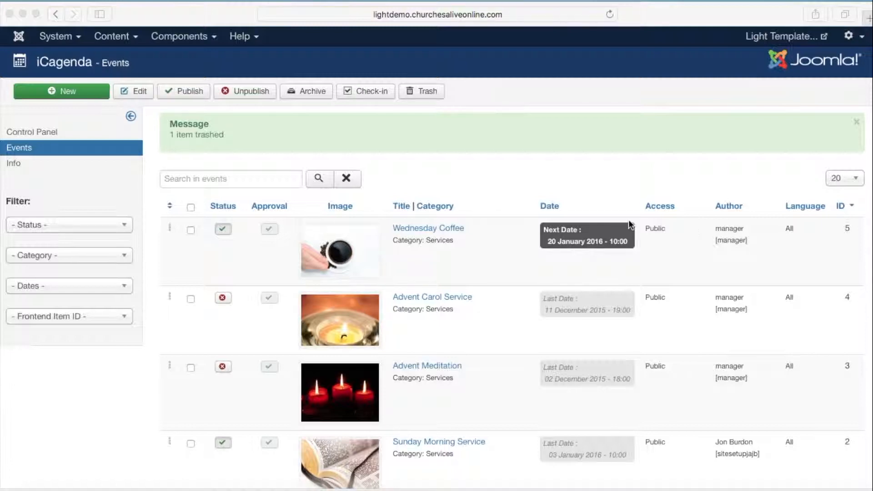
mouse_move(255, 237)
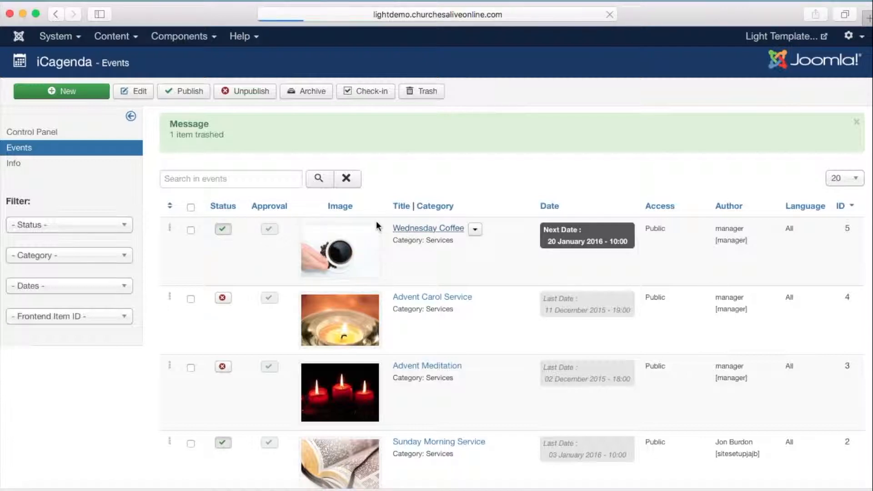
Save a copy of Wednesday Coffee and retitle it plain 'Wednesday Coffee'
click(428, 228)
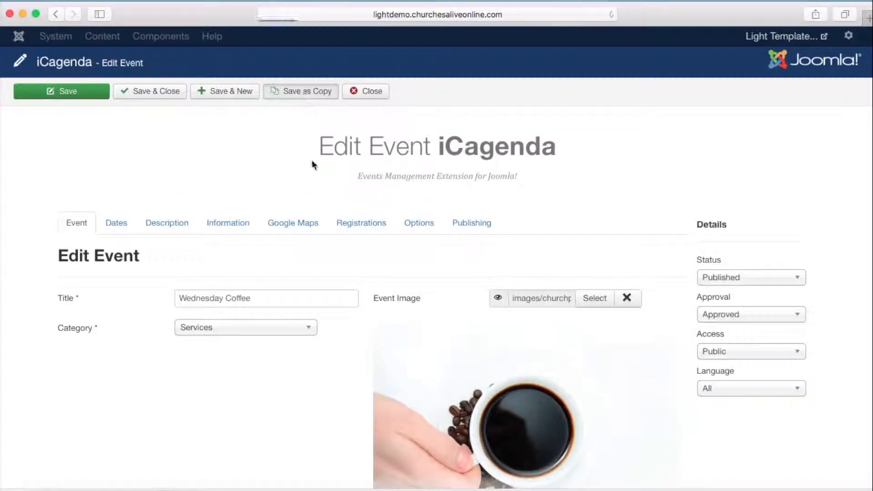
click(61, 91)
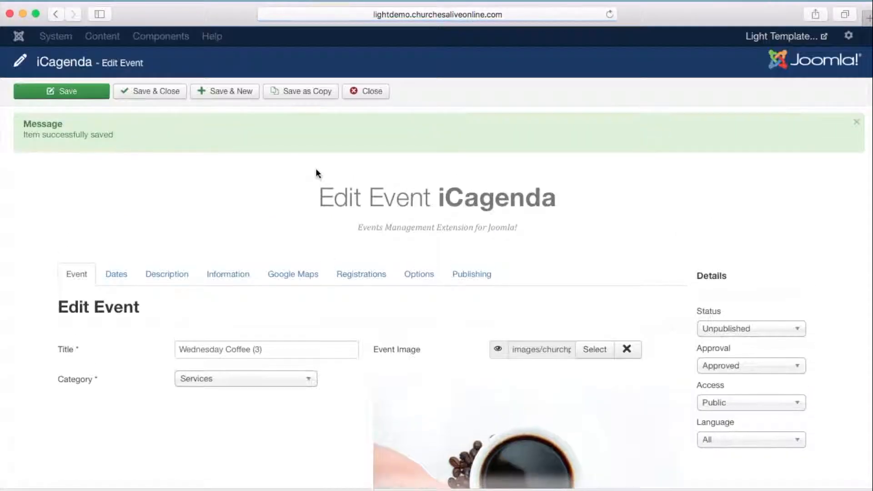
mouse_move(289, 208)
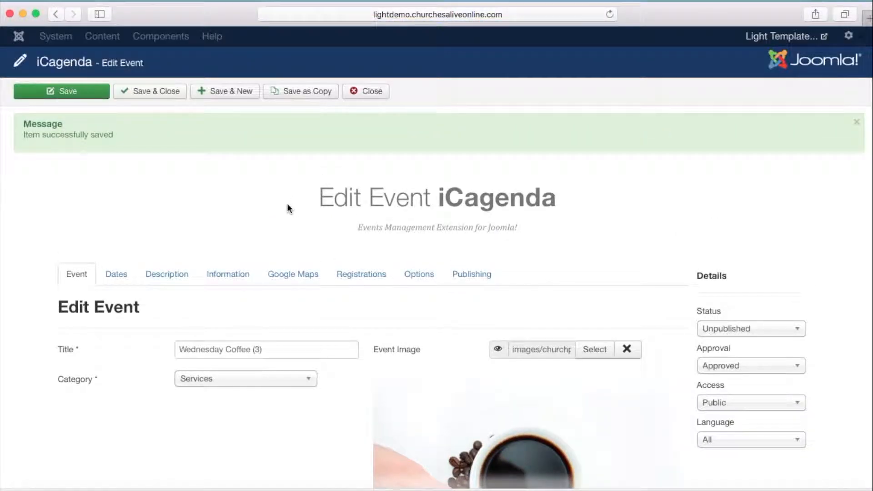
click(274, 350)
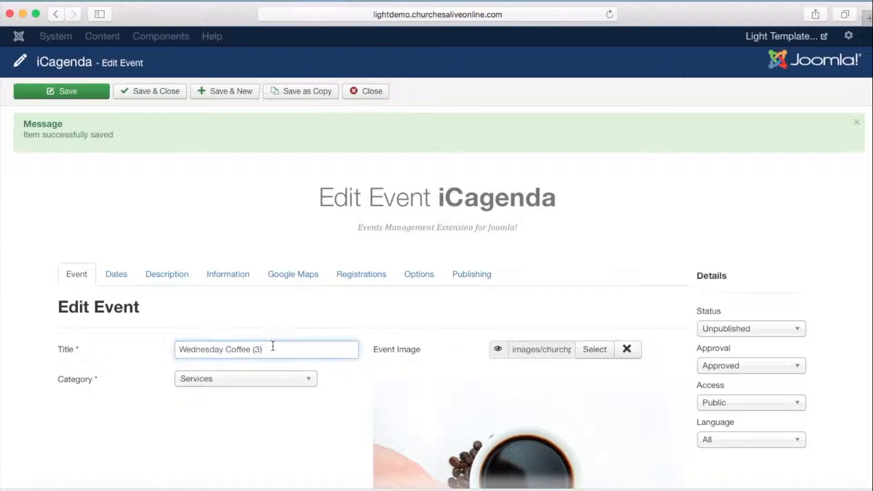
text(Wednesday Coffee)
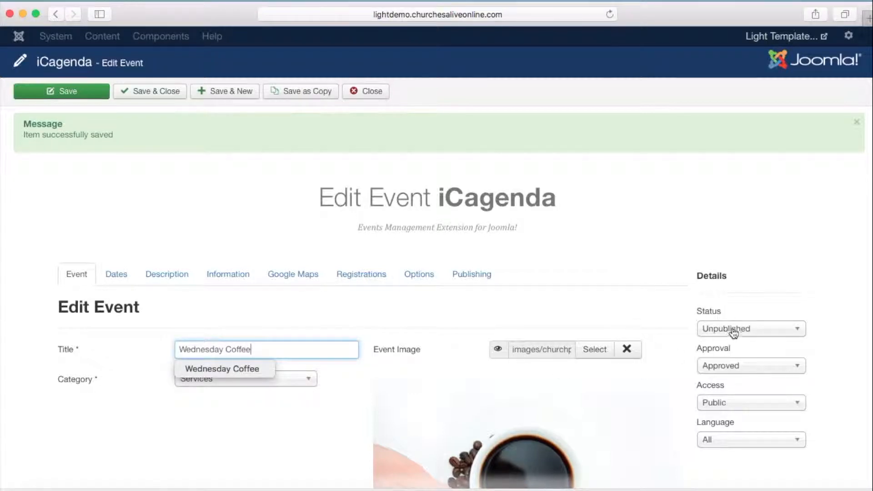
Set the copy's status to Published and go to its date settings
click(752, 329)
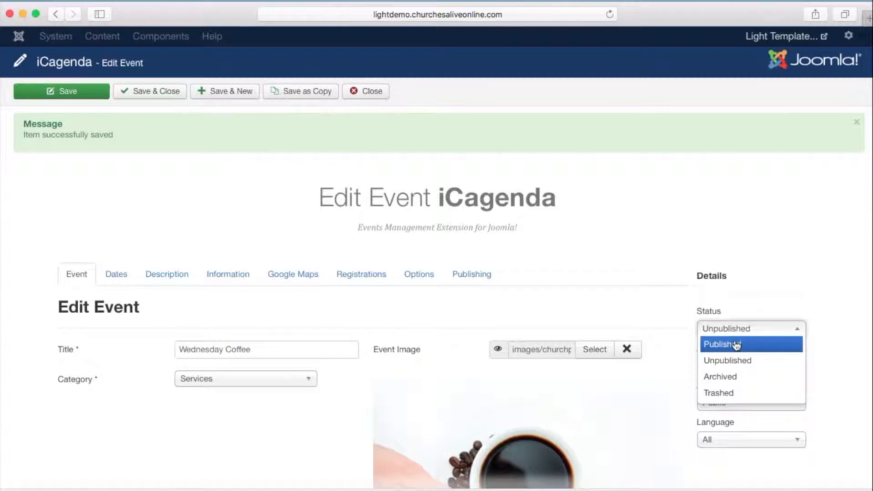
click(733, 344)
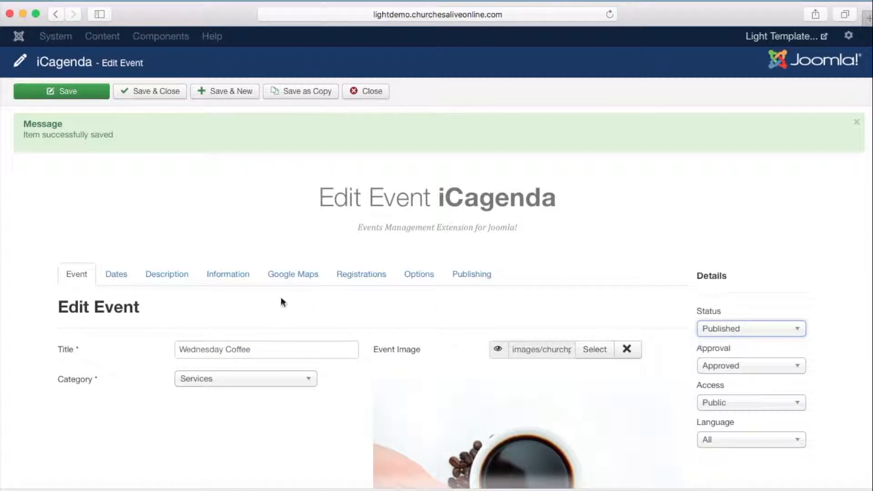
click(117, 275)
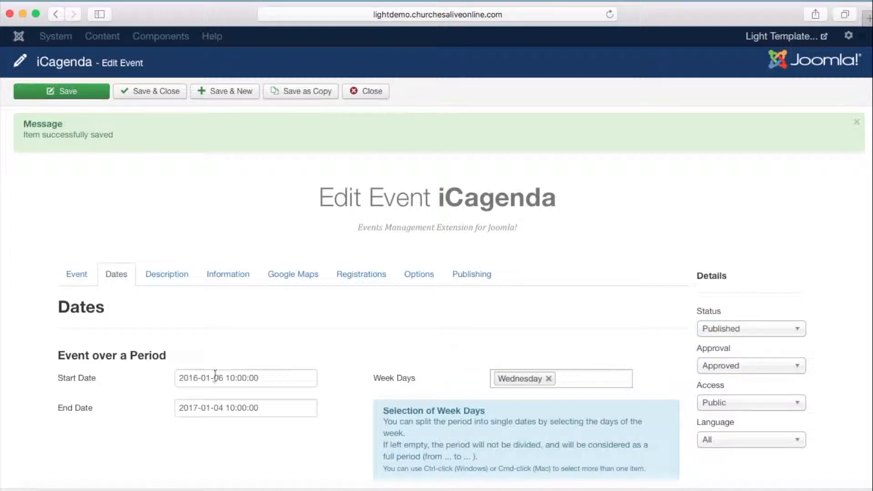
Set the copy's start date to 1 March 2017 at 10:00
click(245, 378)
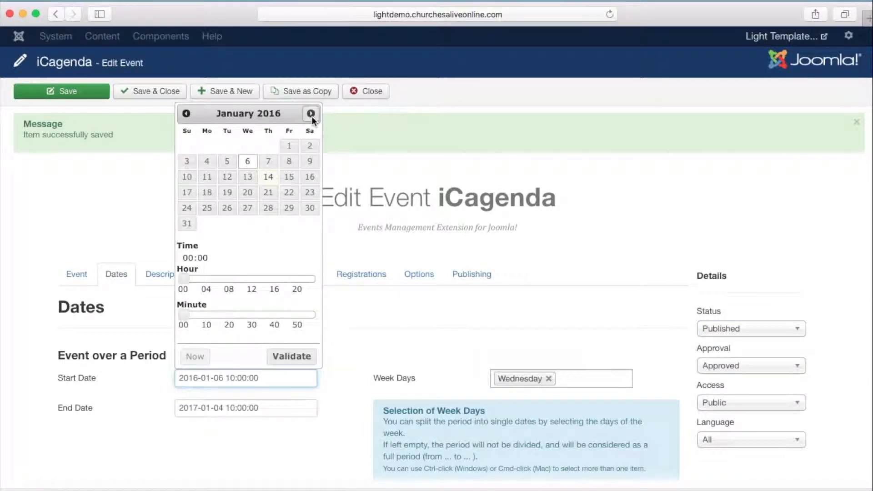
click(311, 114)
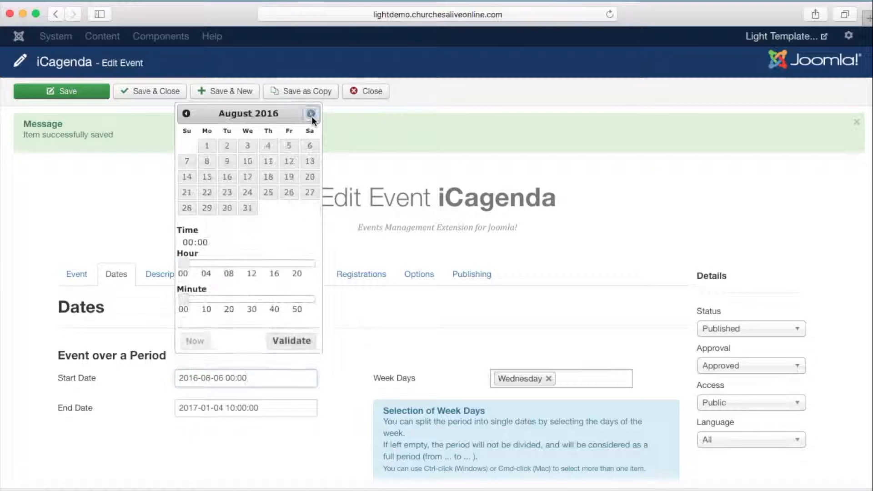
click(311, 114)
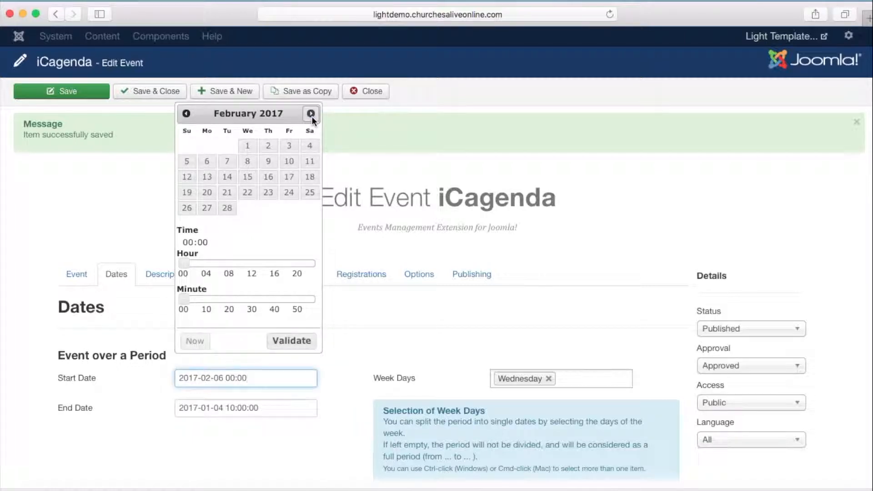
click(311, 113)
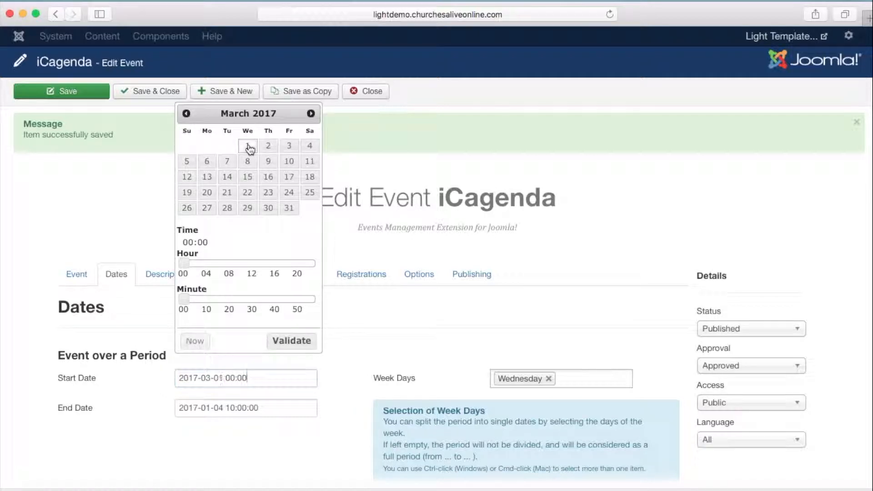
click(247, 146)
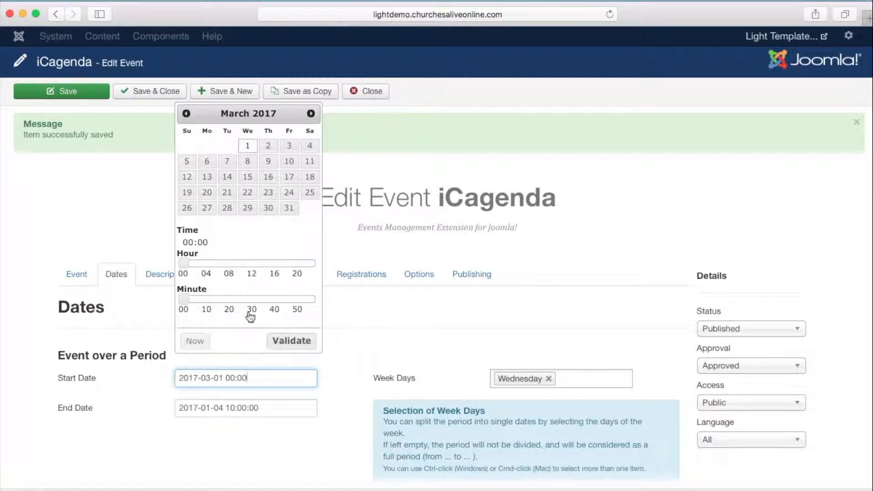
mouse_move(245, 271)
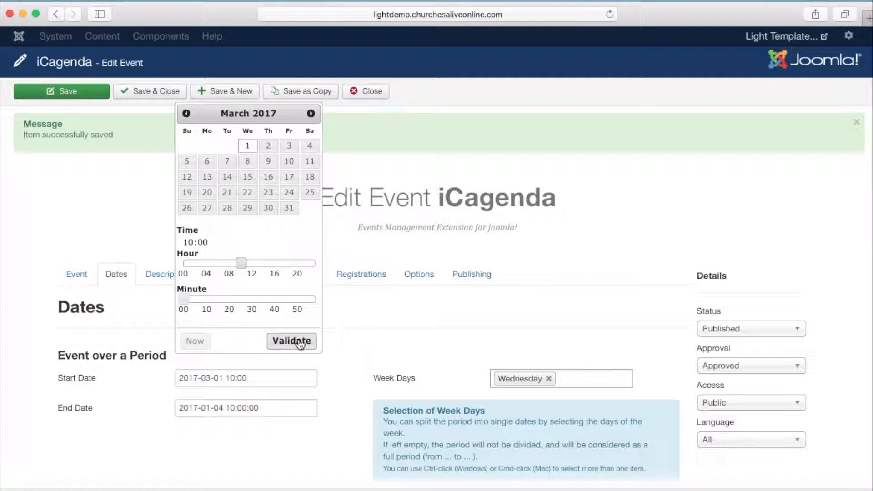
click(291, 341)
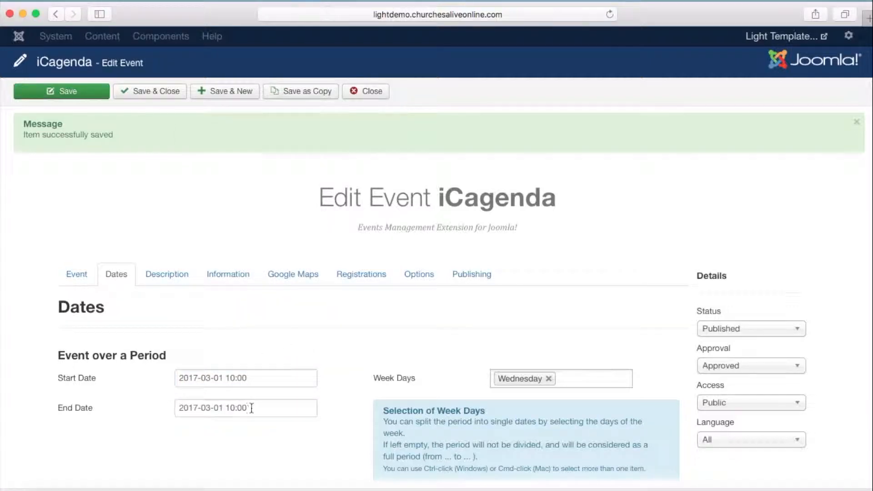
Set the copy's end date to 5 July 2017 at 10:00
click(246, 408)
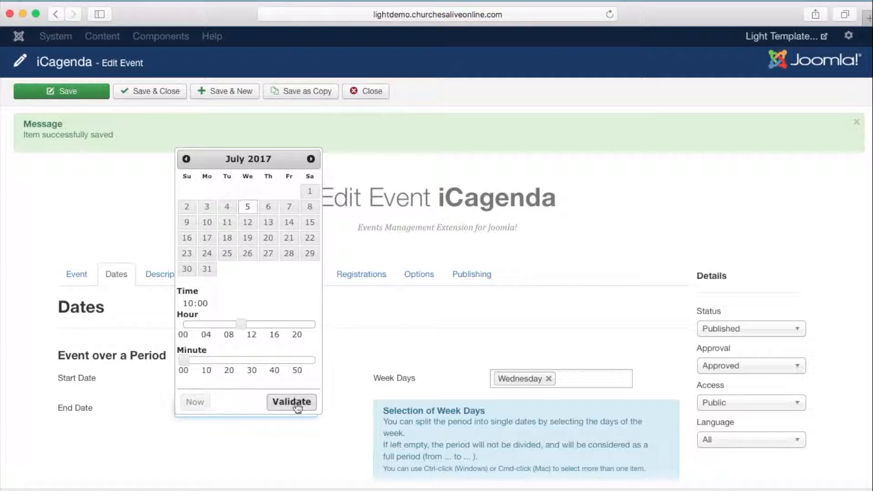
click(291, 402)
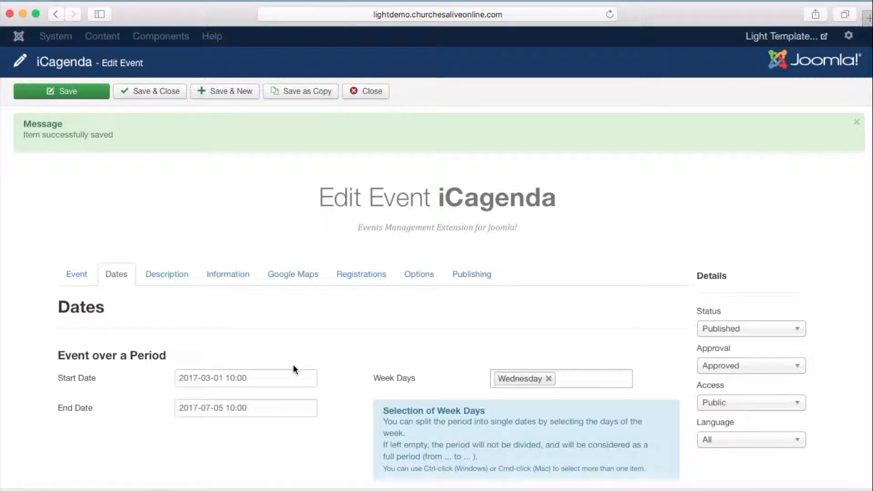